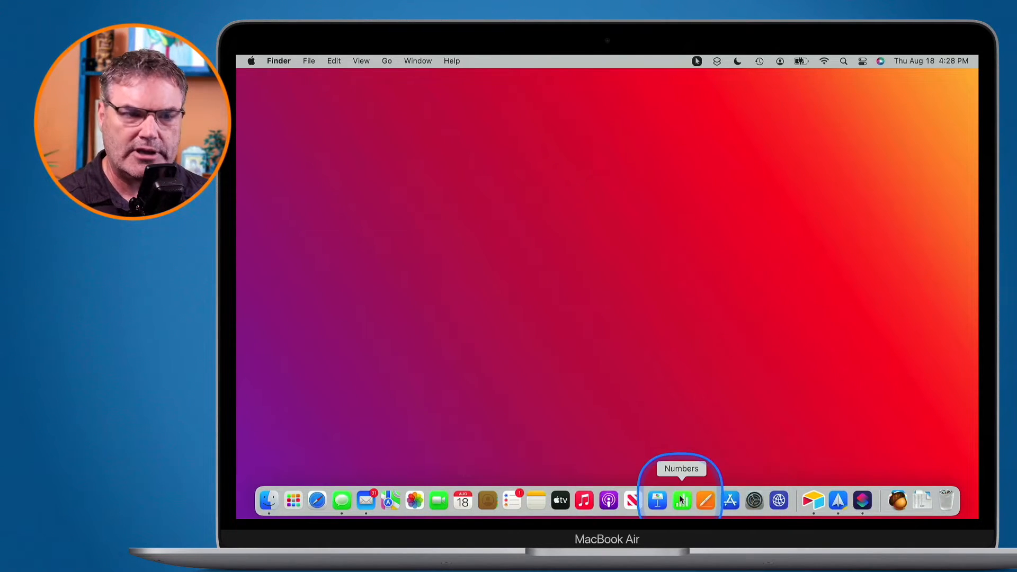
- Launch Numbers, view its Recents list in the open dialog, and cancel without opening a file
click(681, 500)
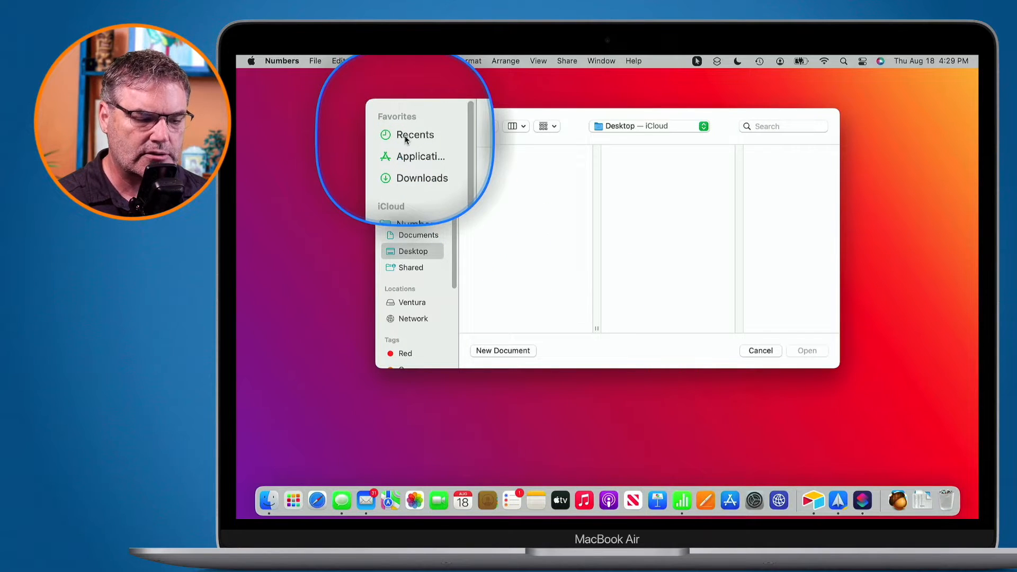
click(414, 134)
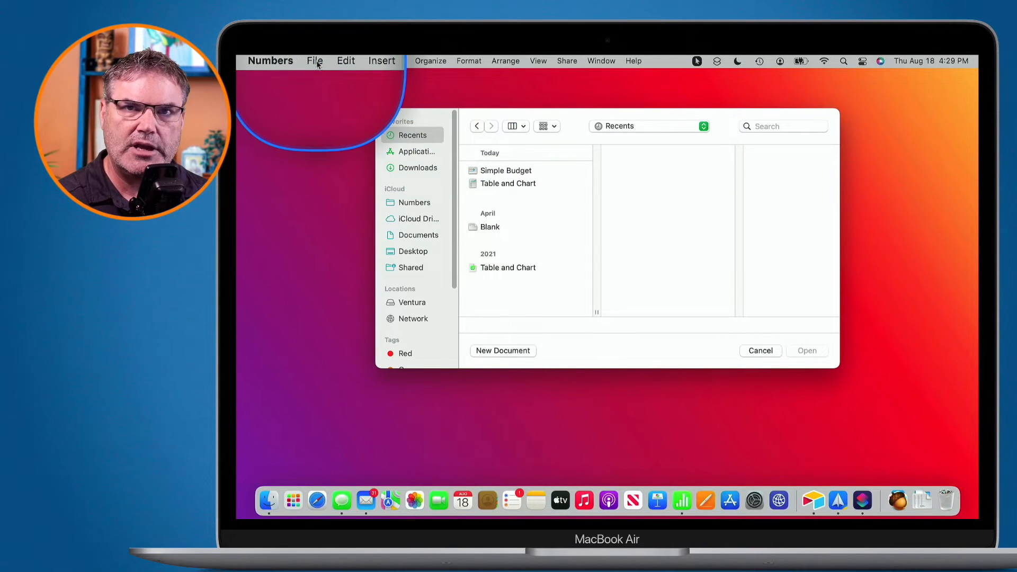
click(315, 61)
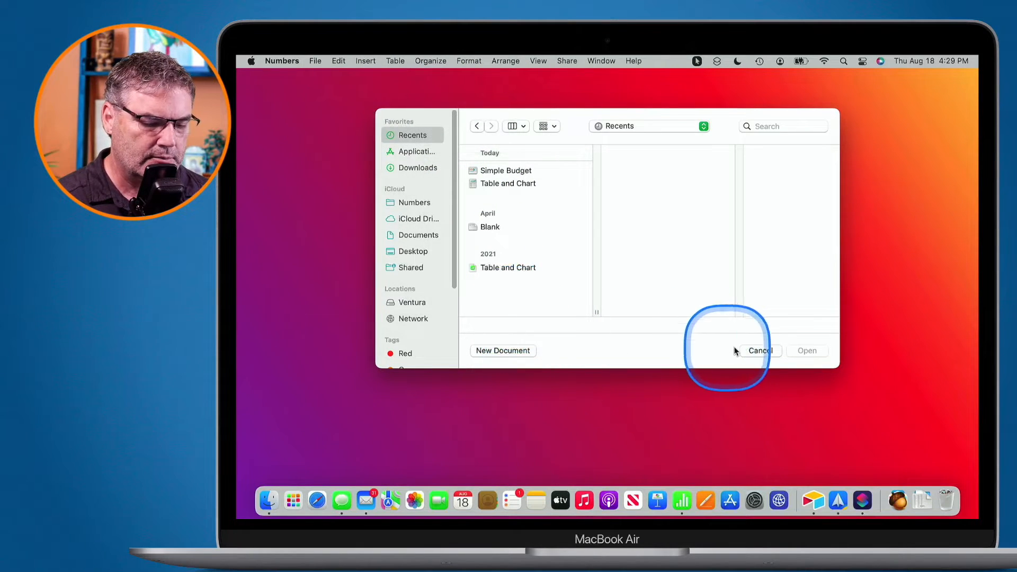
click(759, 350)
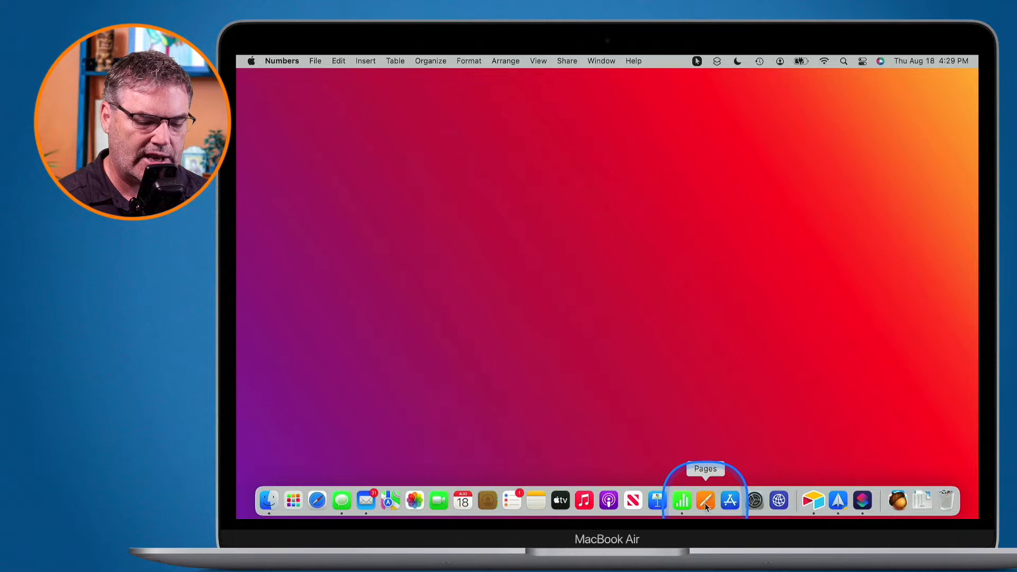
- Launch Pages, view its Recents list in the open dialog, and cancel without opening a document
click(705, 500)
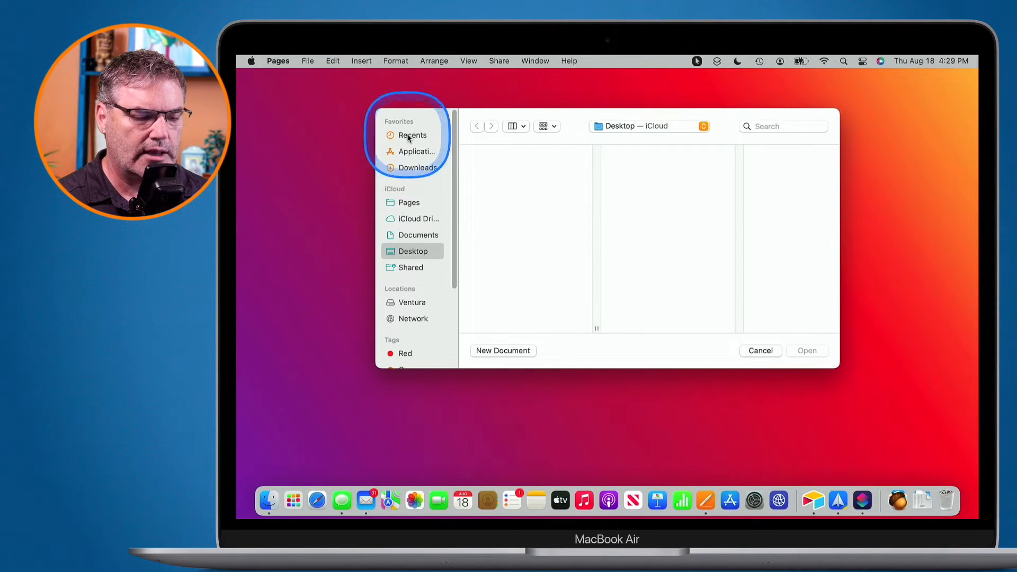
click(413, 135)
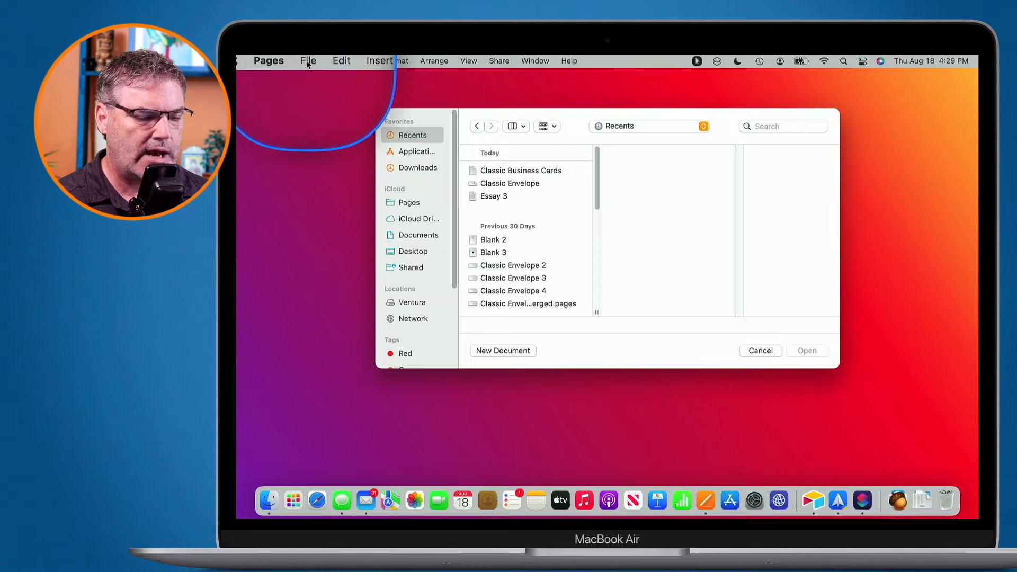
click(307, 61)
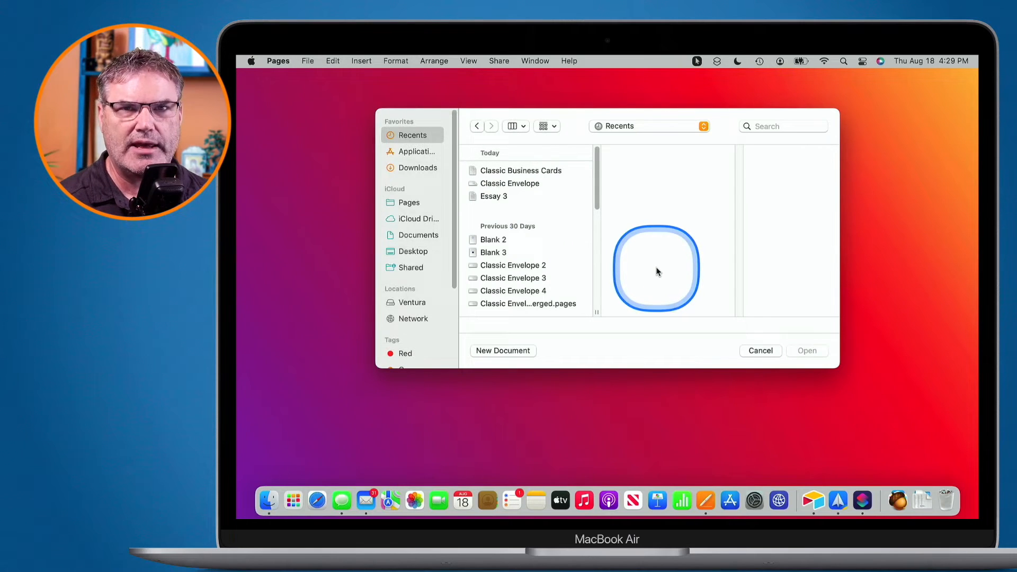
mouse_move(772, 326)
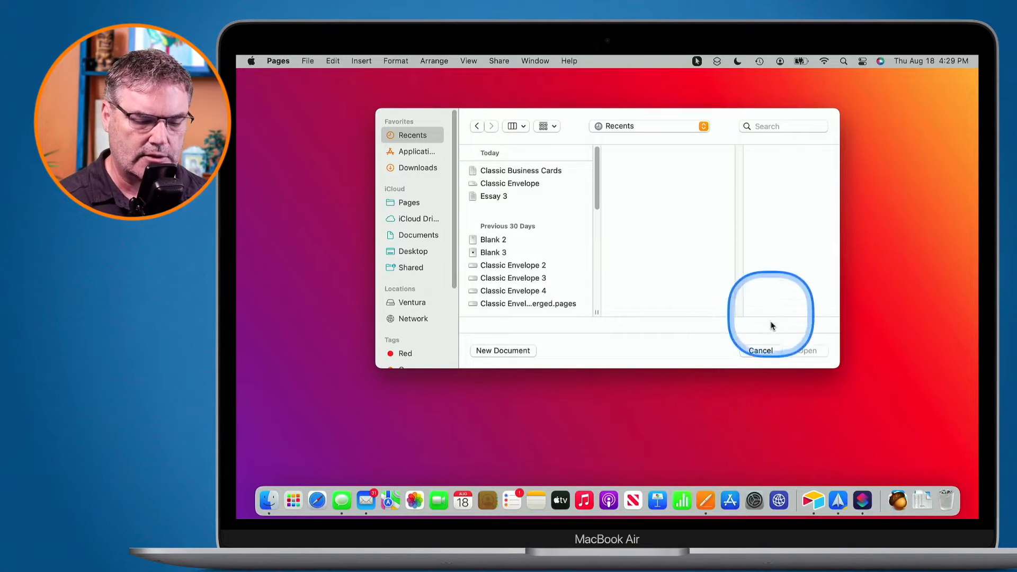
click(761, 350)
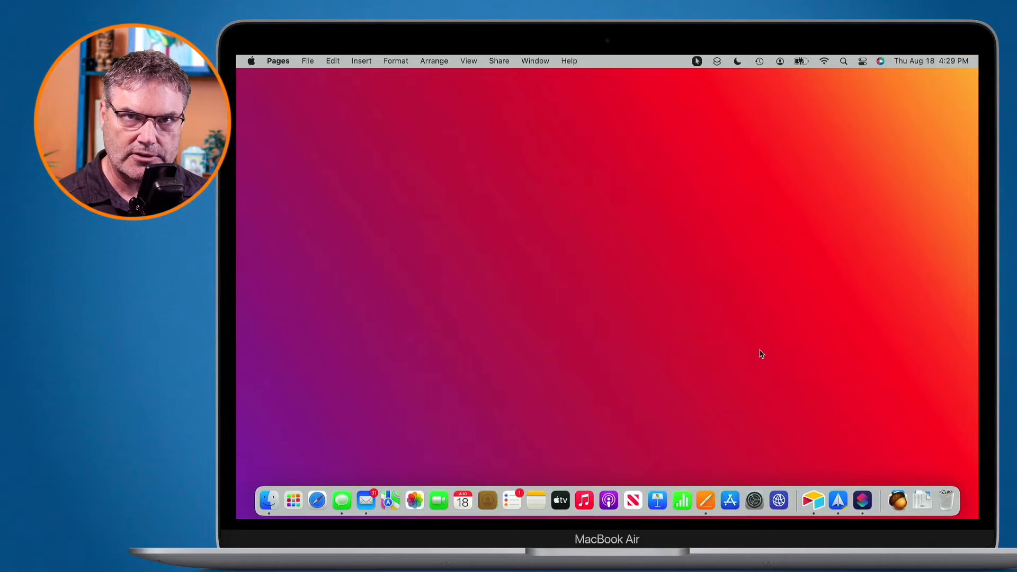
- Check the Pages Dock menu, then open 'Table and Chart' from the Numbers Dock menu
click(714, 438)
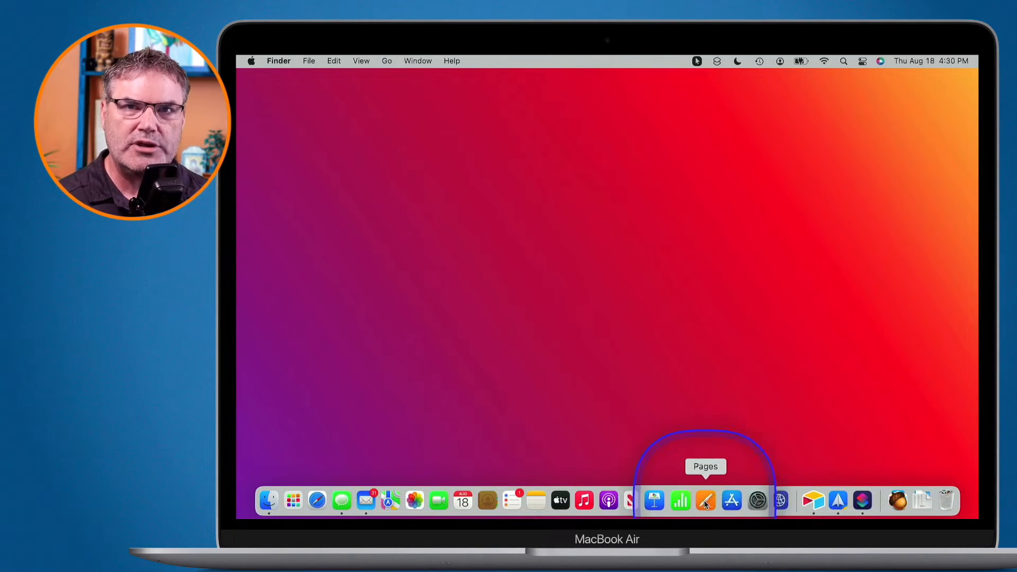
right_click(705, 500)
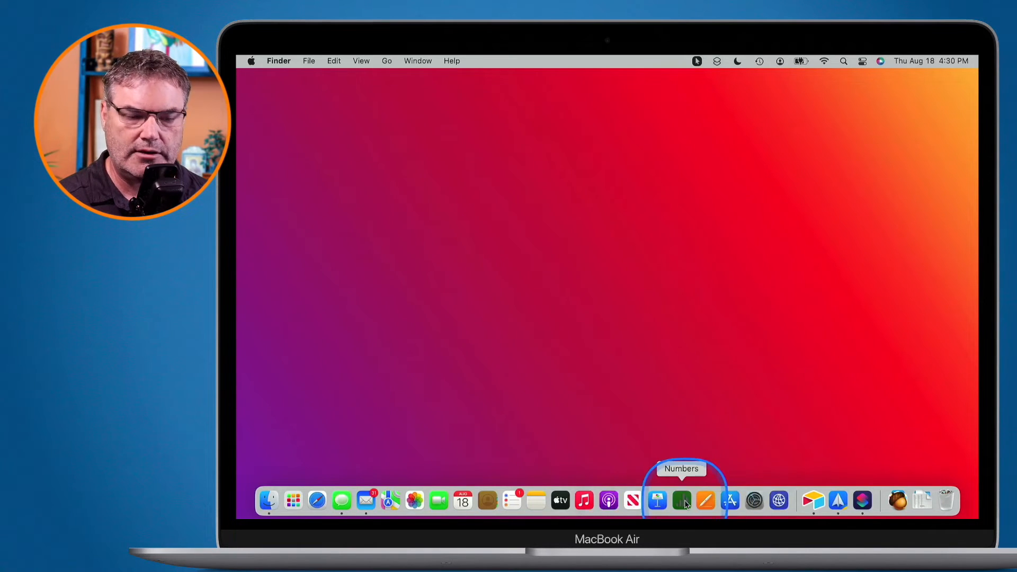
right_click(681, 500)
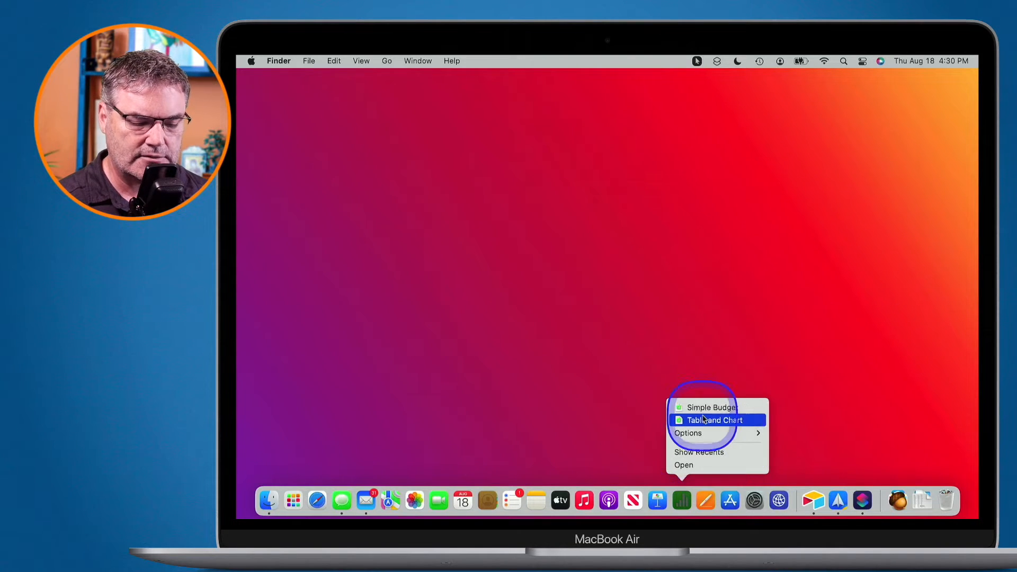
click(714, 419)
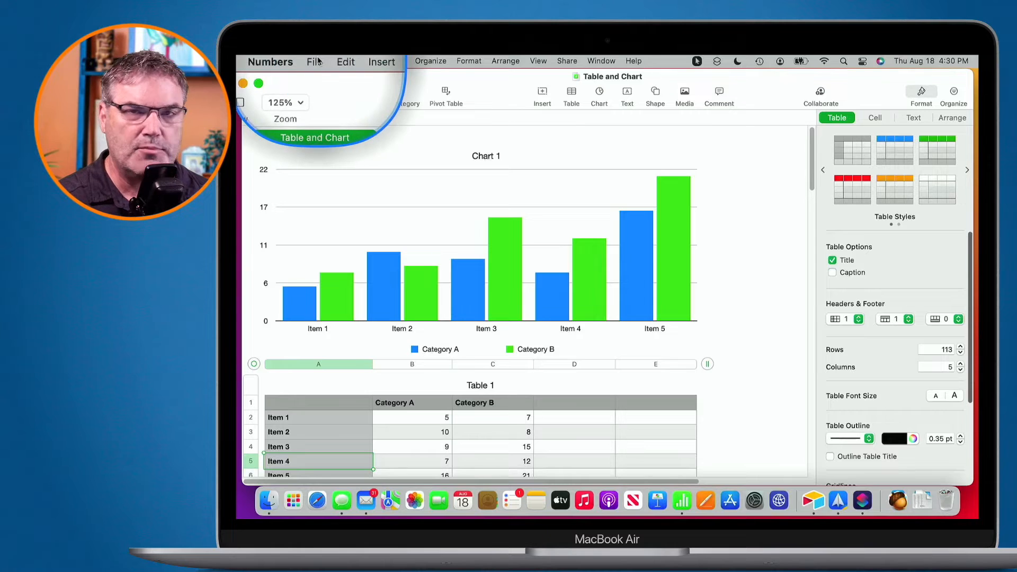
- Show File > Open Recent, listing 'Table and Chart' and 'Simple Budget'
click(314, 60)
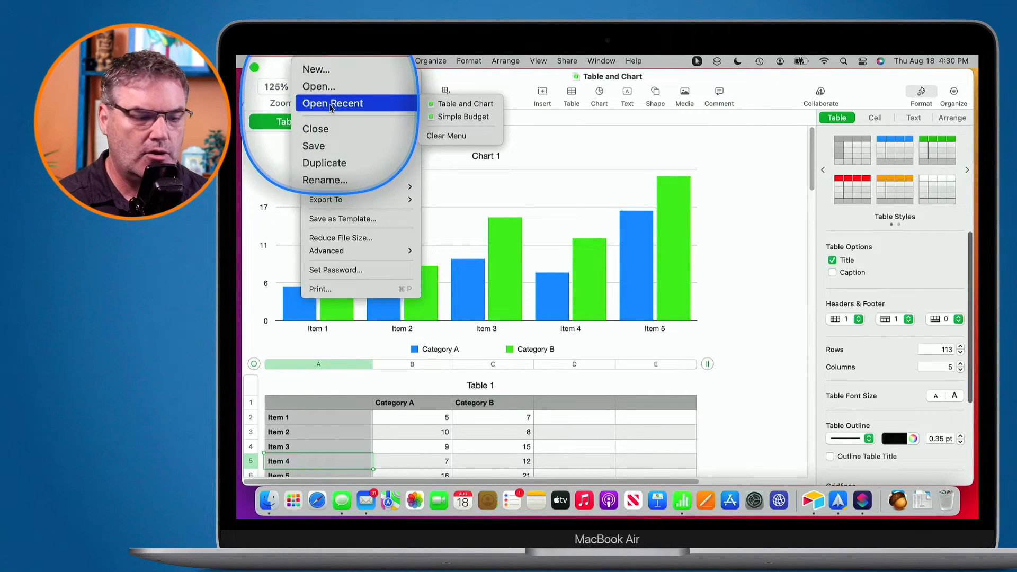
mouse_move(446, 133)
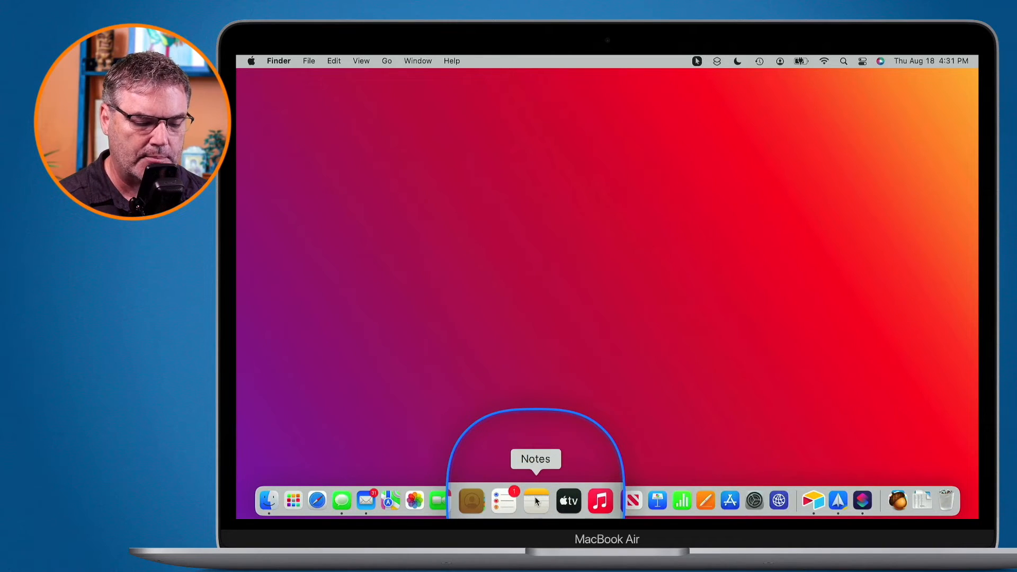
- Check the Notes and Reminders Dock menus, then show the Numbers Dock menu's recent spreadsheets
right_click(535, 500)
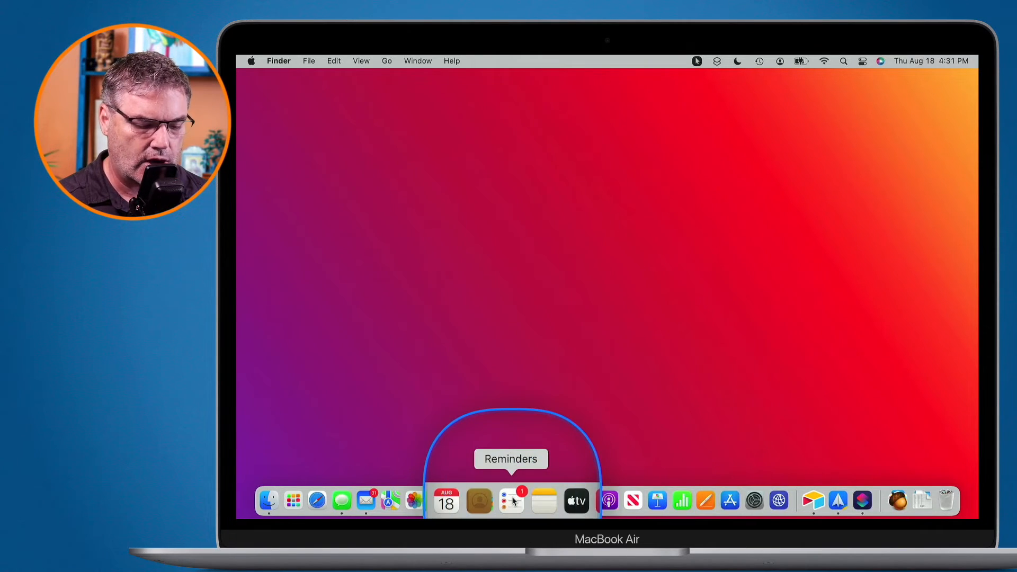
right_click(511, 500)
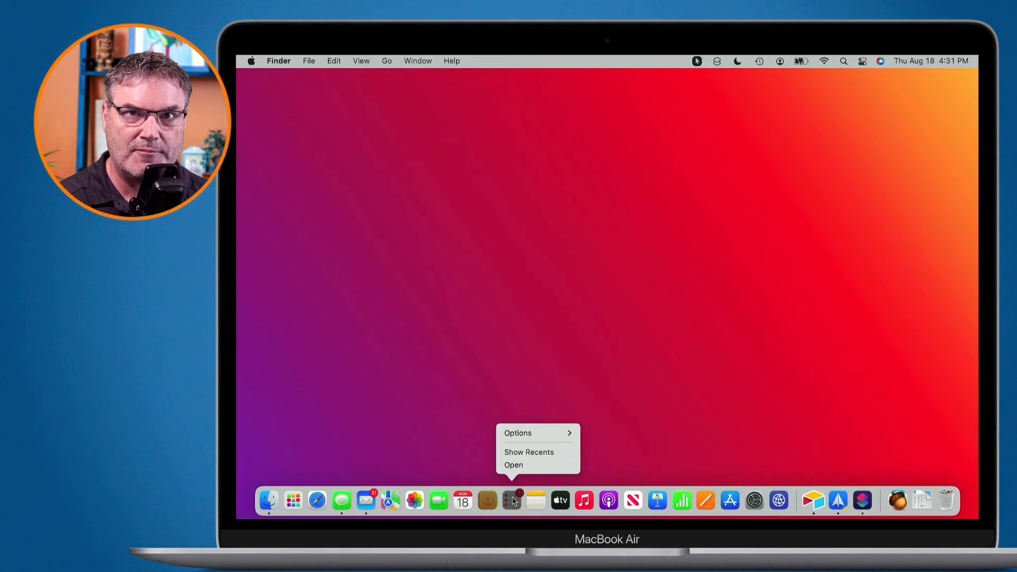
click(380, 211)
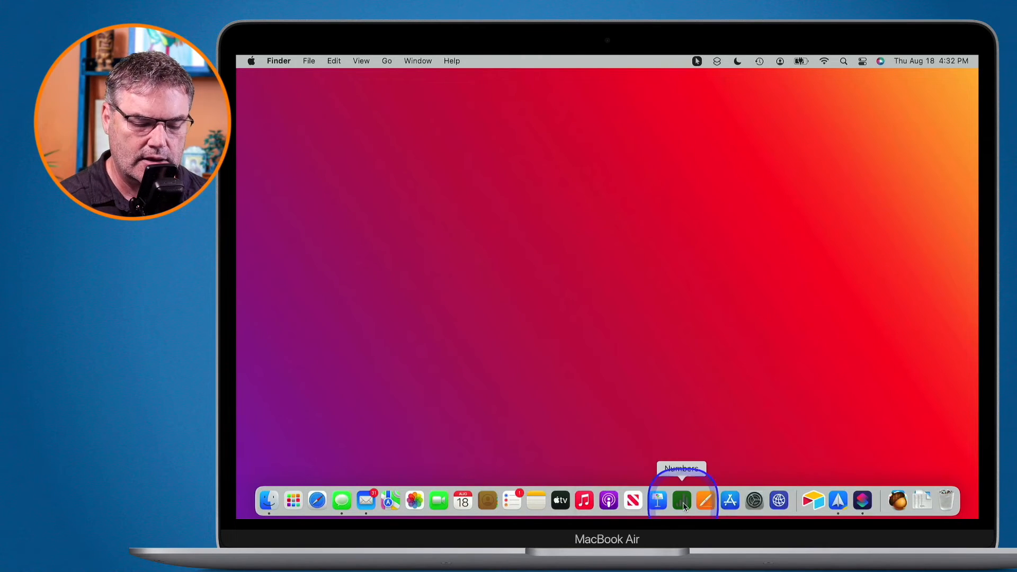
right_click(682, 500)
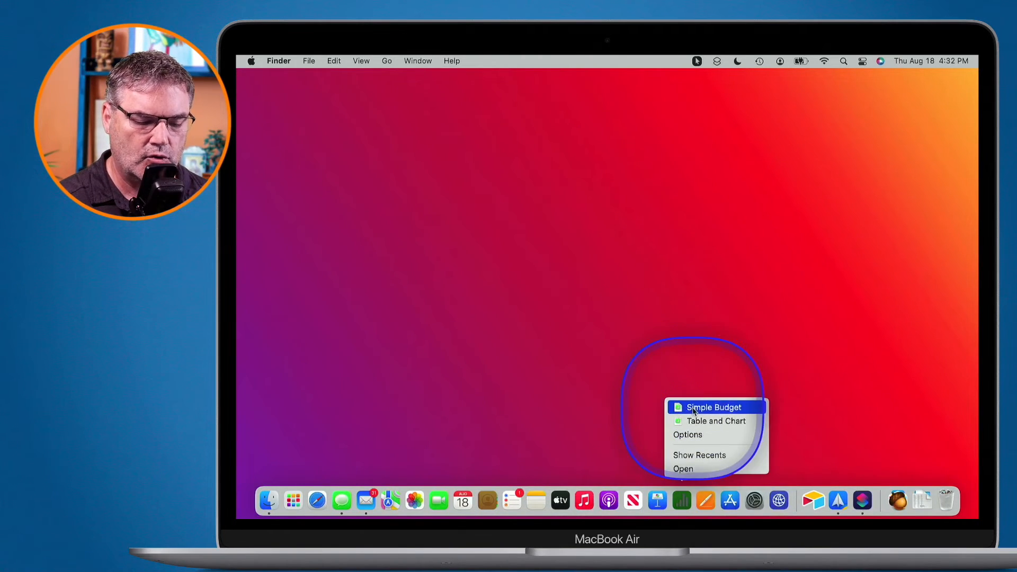